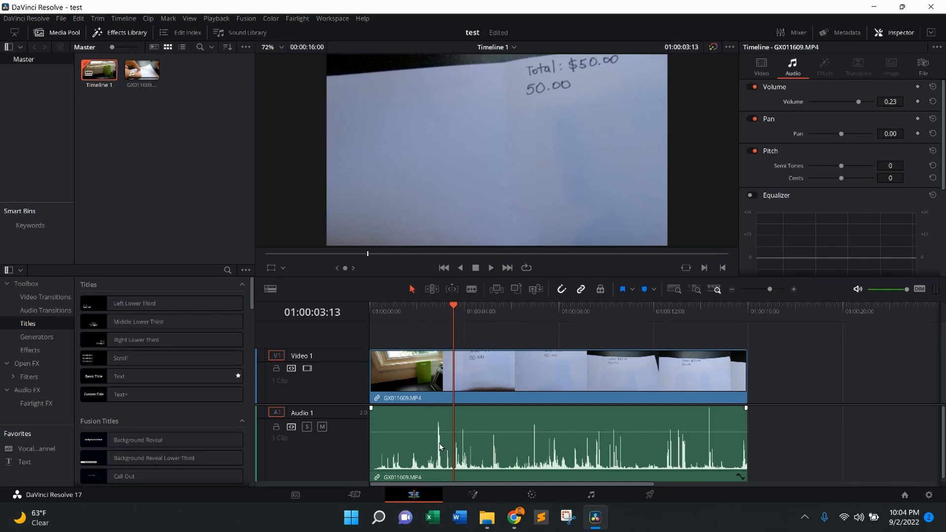
- Select the GX011609 clip on the timeline to show its Inspector settings
{"action": "left_click", "coordinate": [761, 65]}
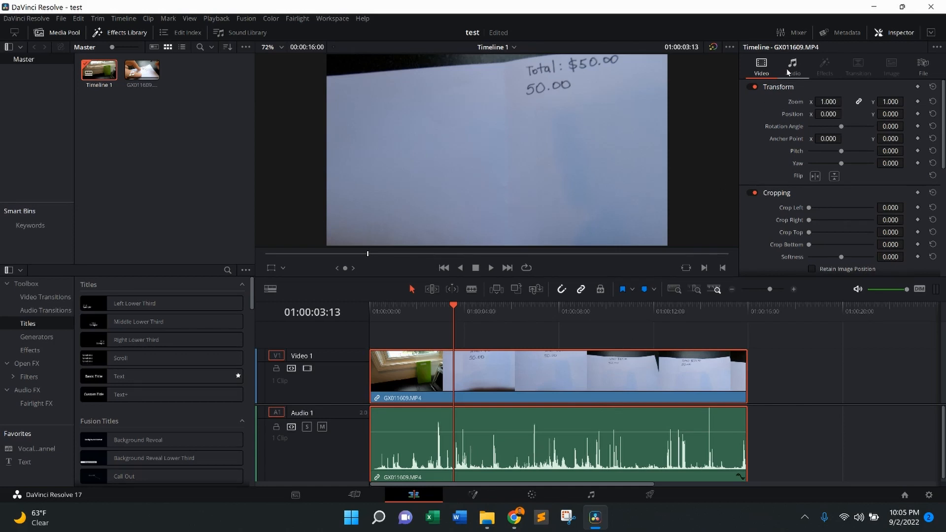
- Lower the clip's Inspector Volume slider to its minimum (-1.76 from 0.23)
{"action": "left_click", "coordinate": [792, 65]}
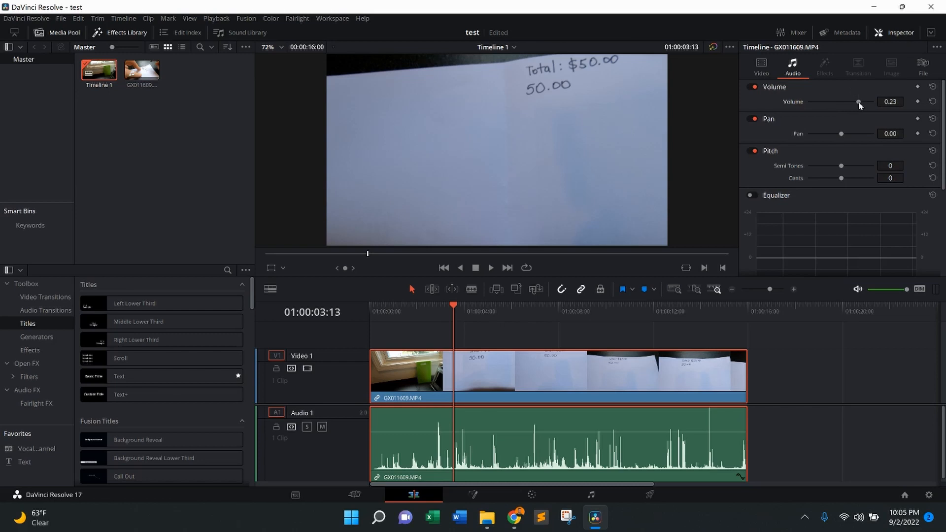
{"action": "left_click_drag", "start_coordinate": [858, 101], "coordinate": [846, 102]}
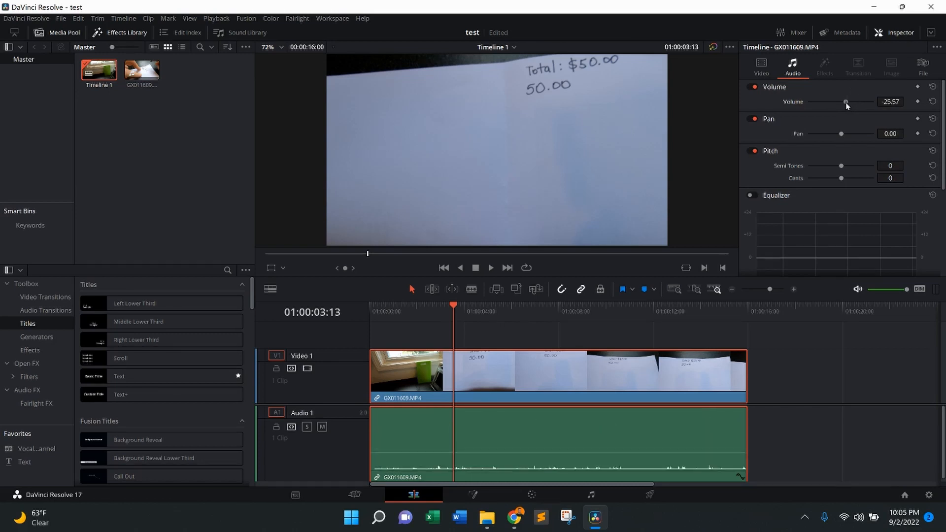
{"action": "left_click_drag", "start_coordinate": [846, 101], "coordinate": [809, 101]}
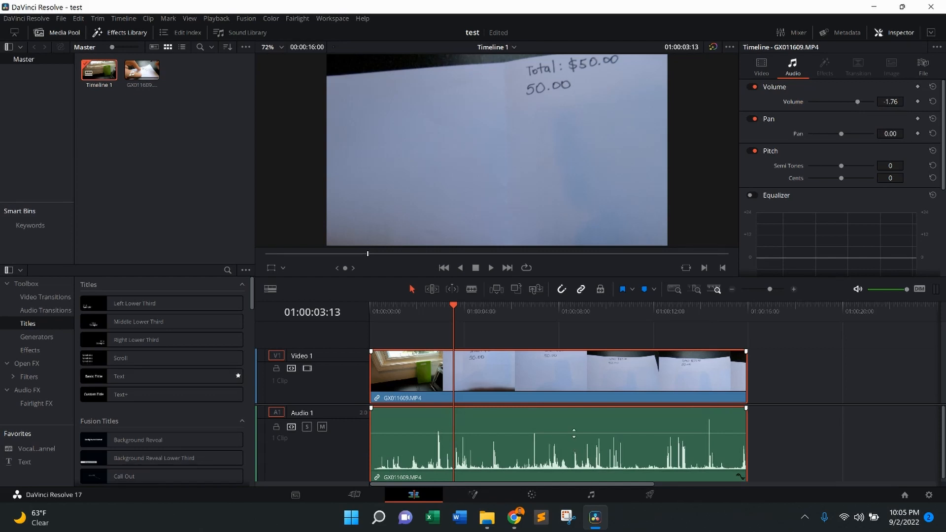
- Pull the A1 clip's volume line down to -25.81 dB, flattening the waveform
{"action": "left_click_drag", "start_coordinate": [573, 432], "coordinate": [572, 456]}
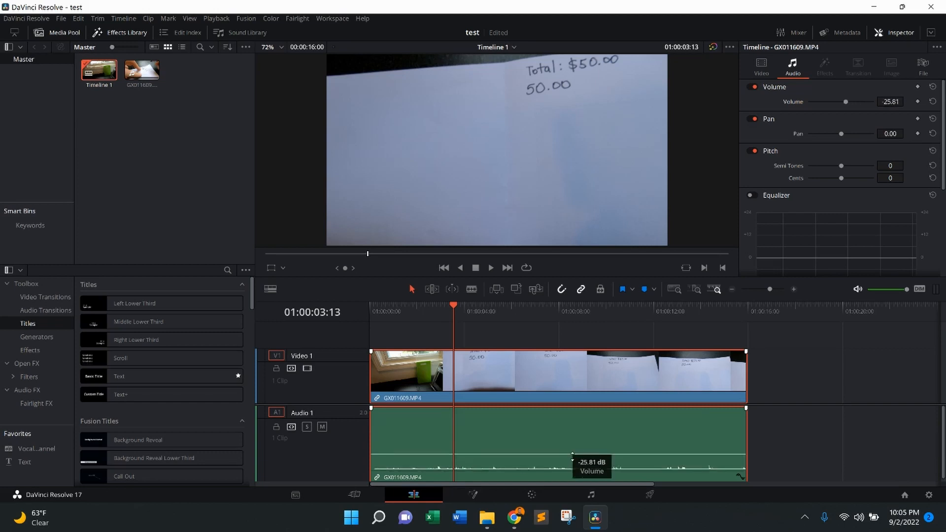